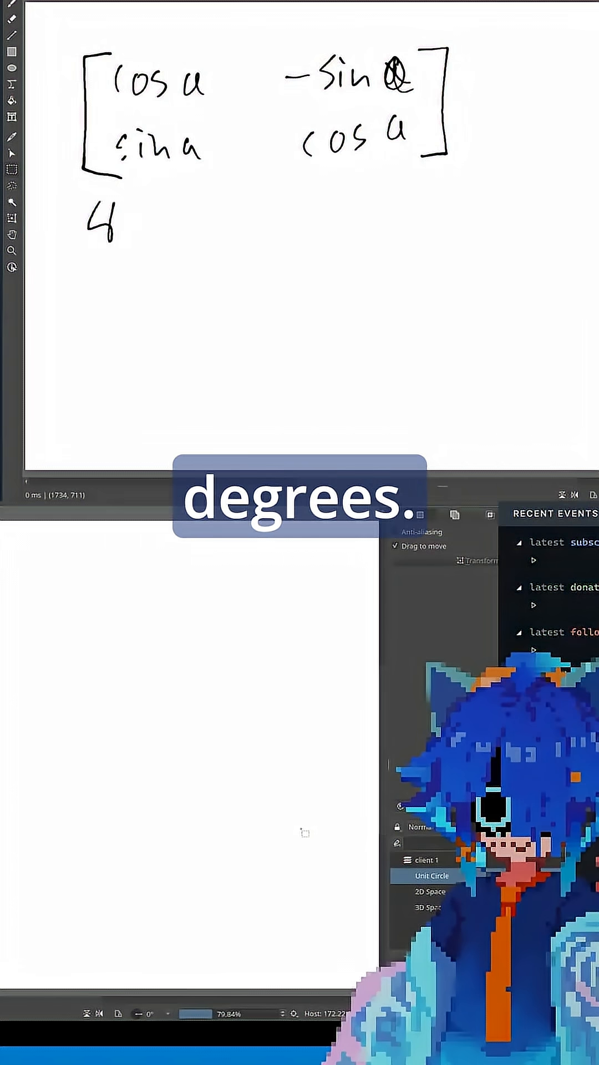
# Step: Write the angle 45° under the cos α / sin α rotation matrix with the brush
pyautogui.moveTo(89, 224); pyautogui.dragTo(211, 230)
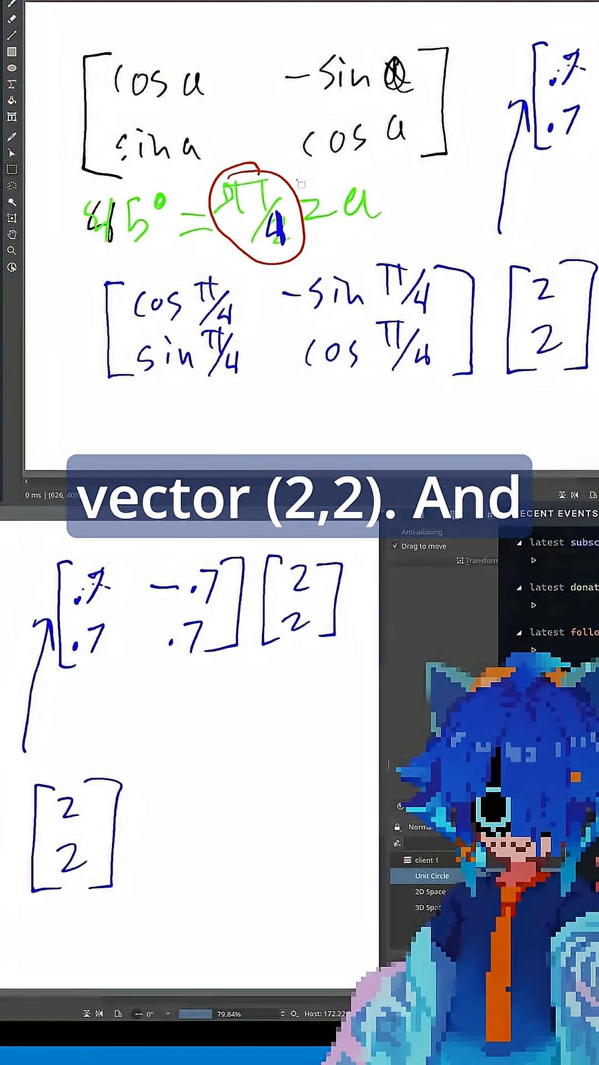
# Step: Write 45° = π/4, the π/4 matrix times (2,2), and the 0.7 / −0.7 entries
pyautogui.moveTo(227, 679); pyautogui.dragTo(247, 686)
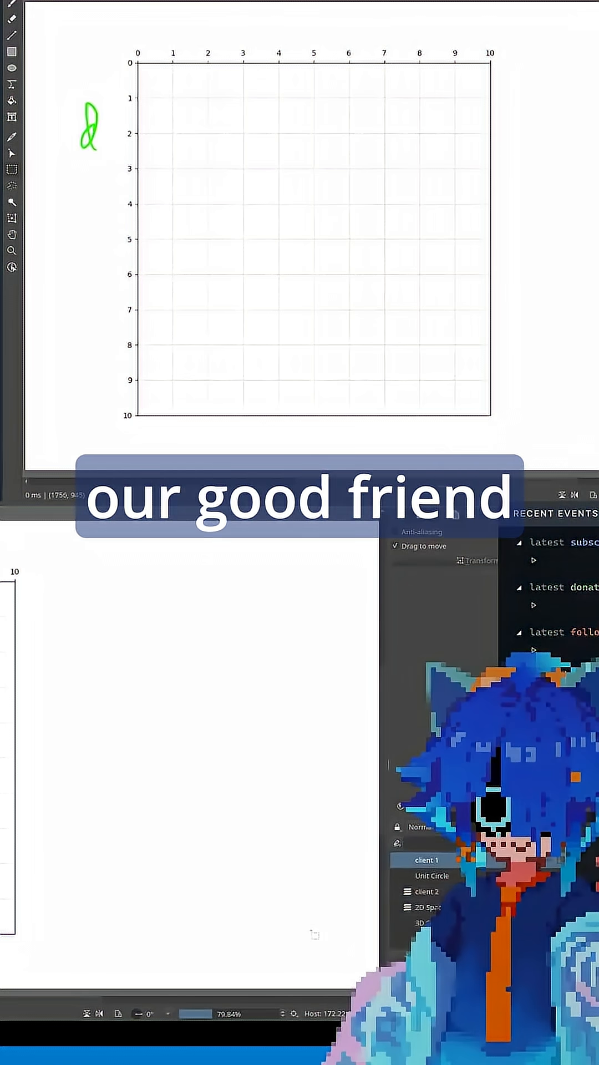
# Step: Draw a green line on the grid layer from the origin (0,0) to (2,2)
pyautogui.moveTo(138, 61); pyautogui.dragTo(208, 132)
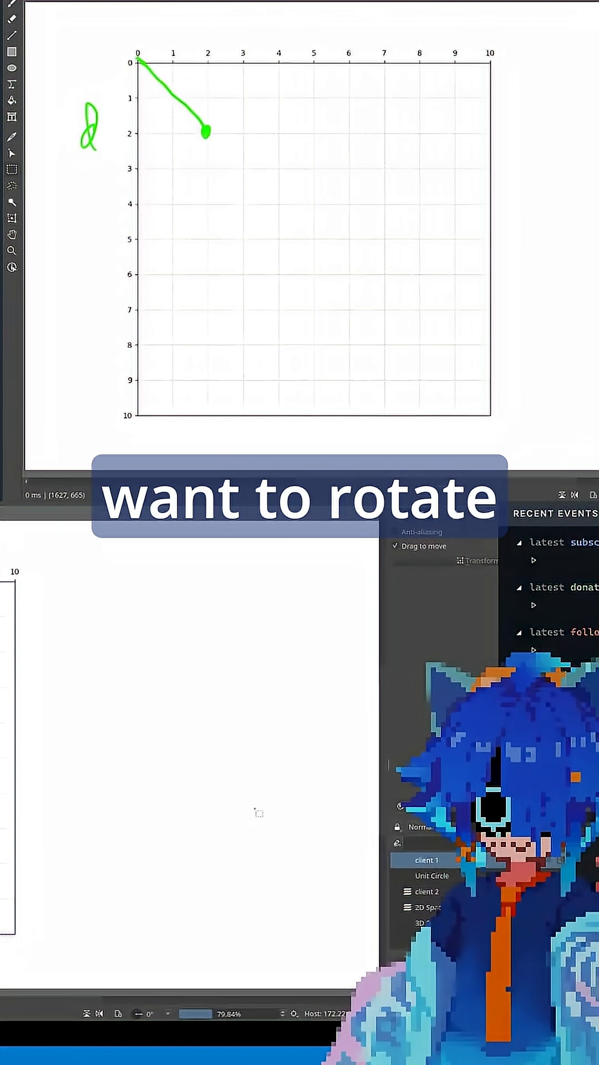